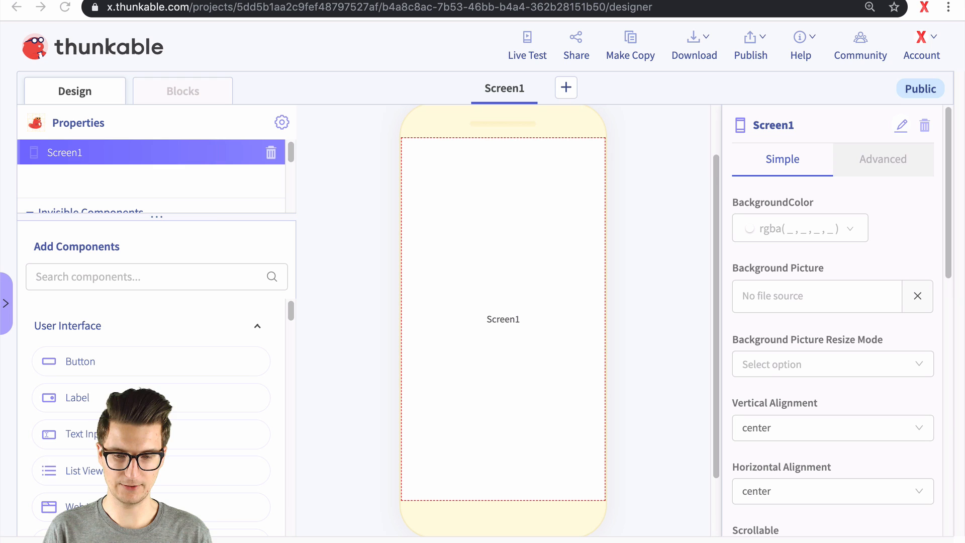
Drag a Sound component from the Voice category onto the Screen1 preview.
scroll("down", 3)
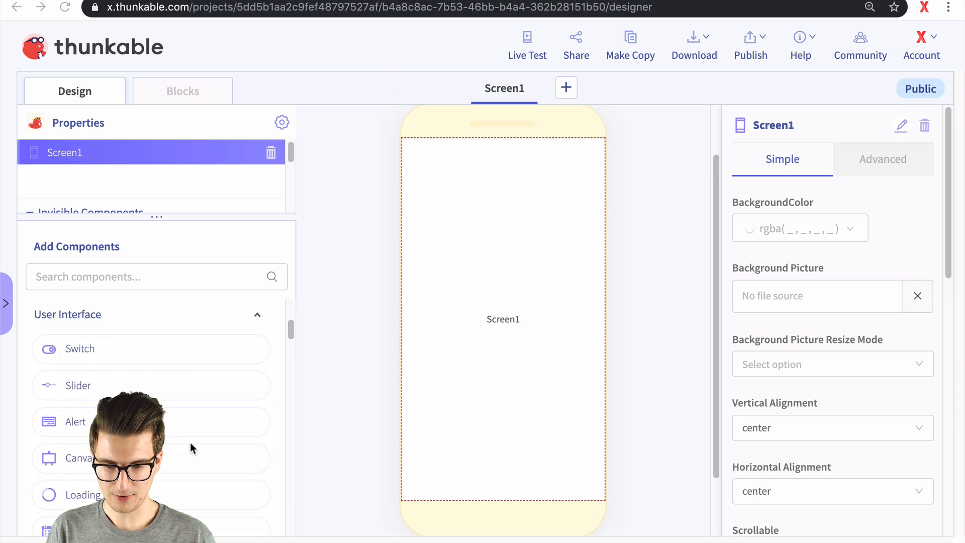
scroll("down", 3)
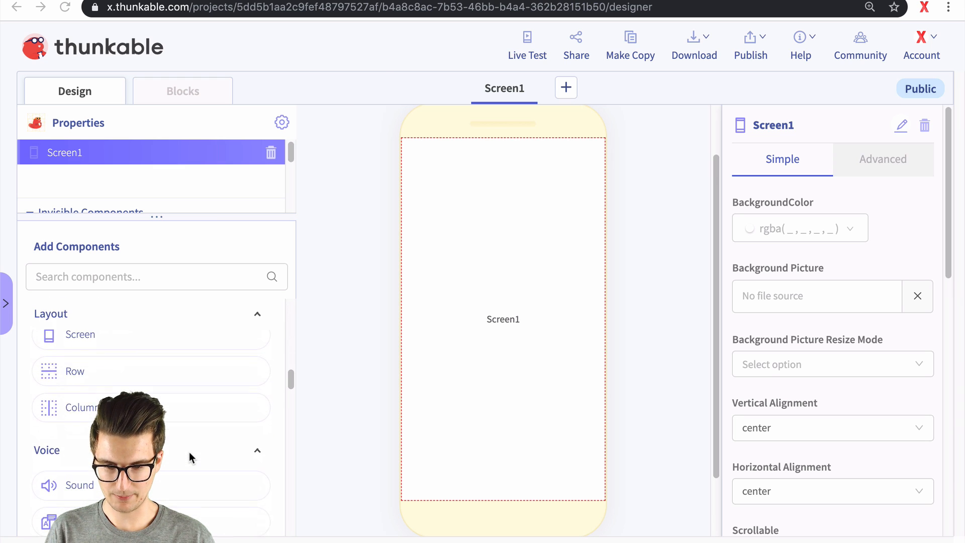
left_click(257, 313)
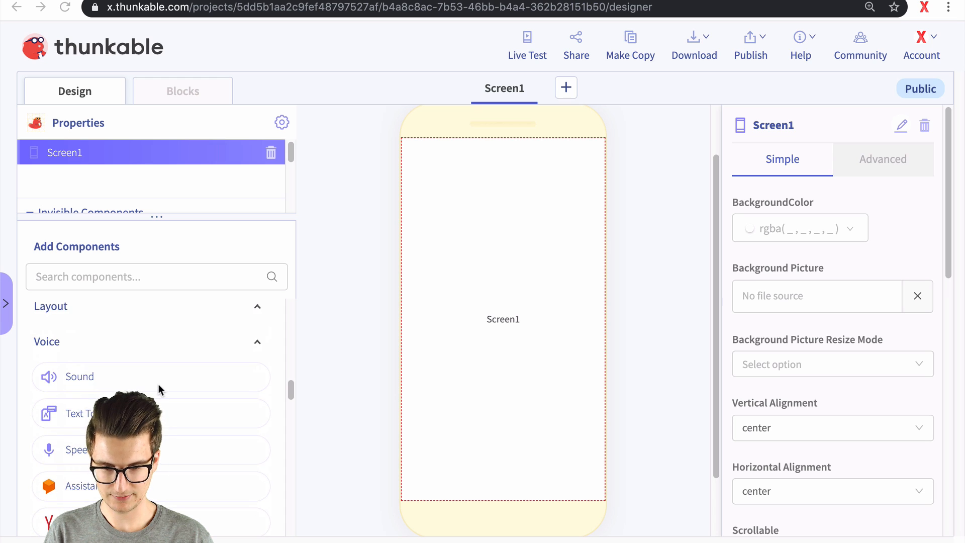
left_click_drag(81, 376, 505, 319)
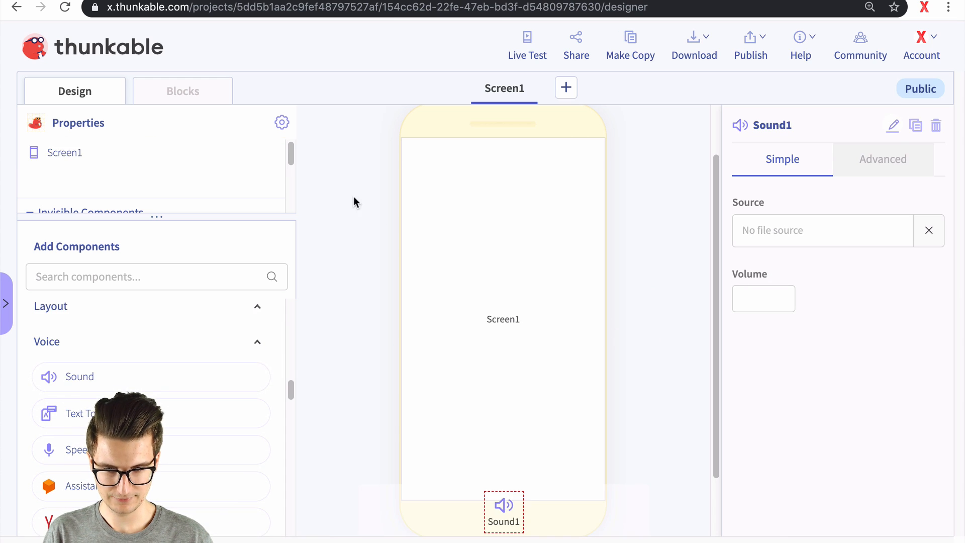
Review Sound1's properties, then delete Screen1 via its trash icon and confirm.
left_click(764, 298)
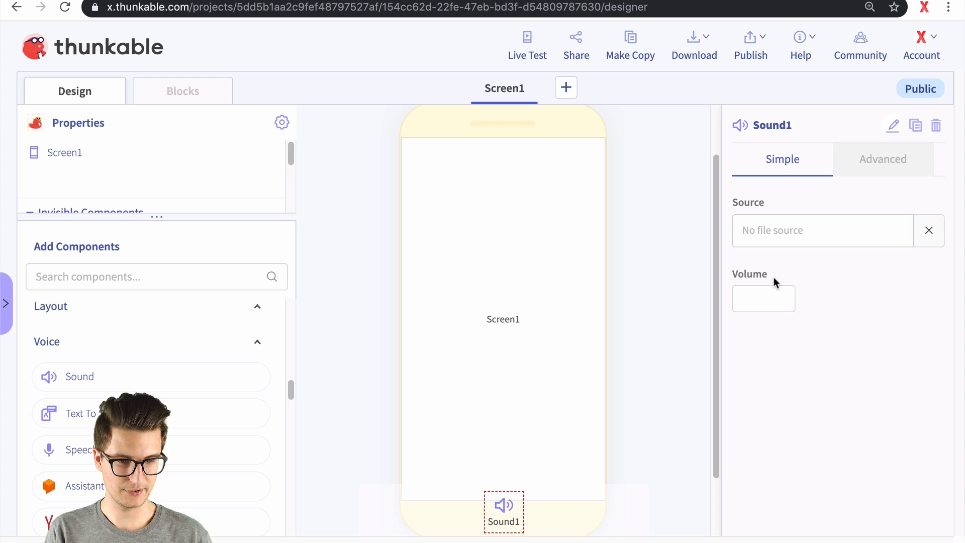
mouse_move(535, 225)
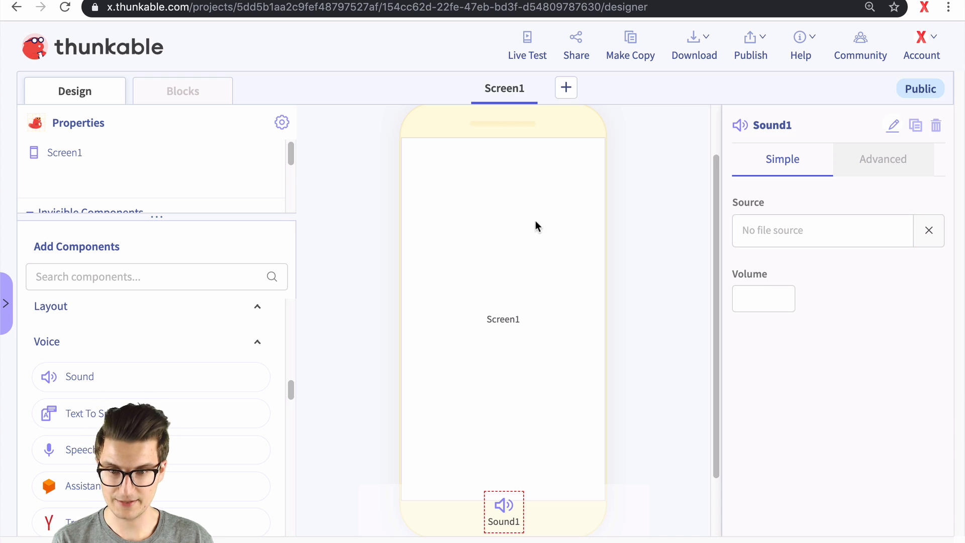
left_click(65, 152)
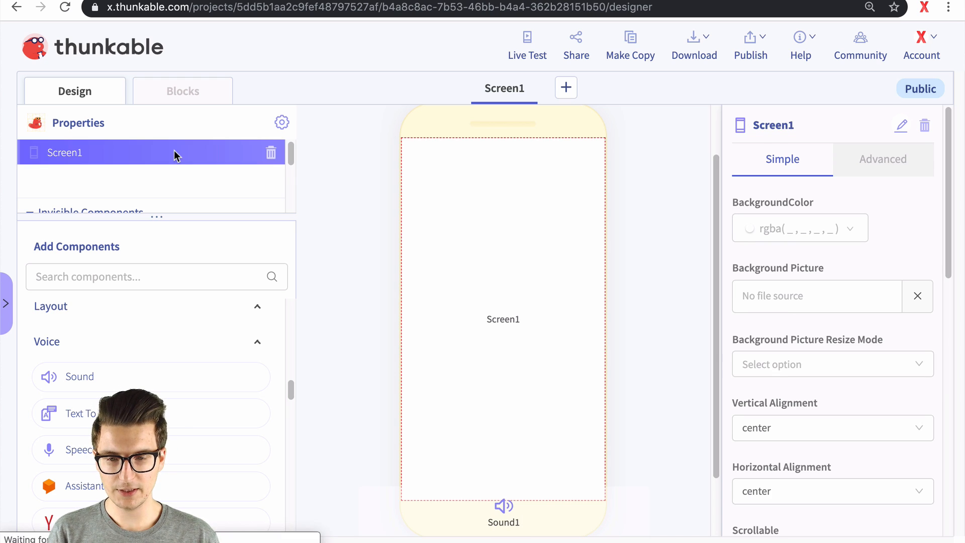
left_click(272, 153)
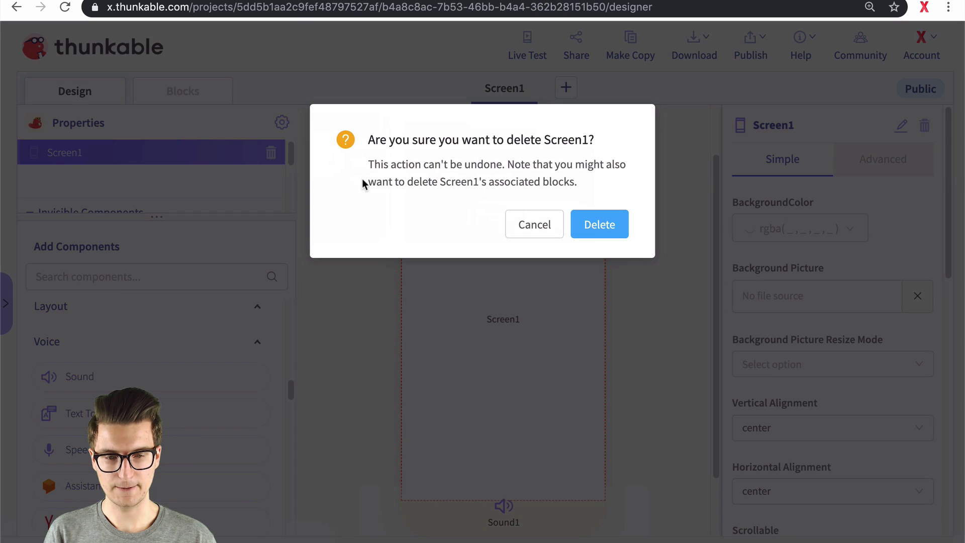
left_click(599, 224)
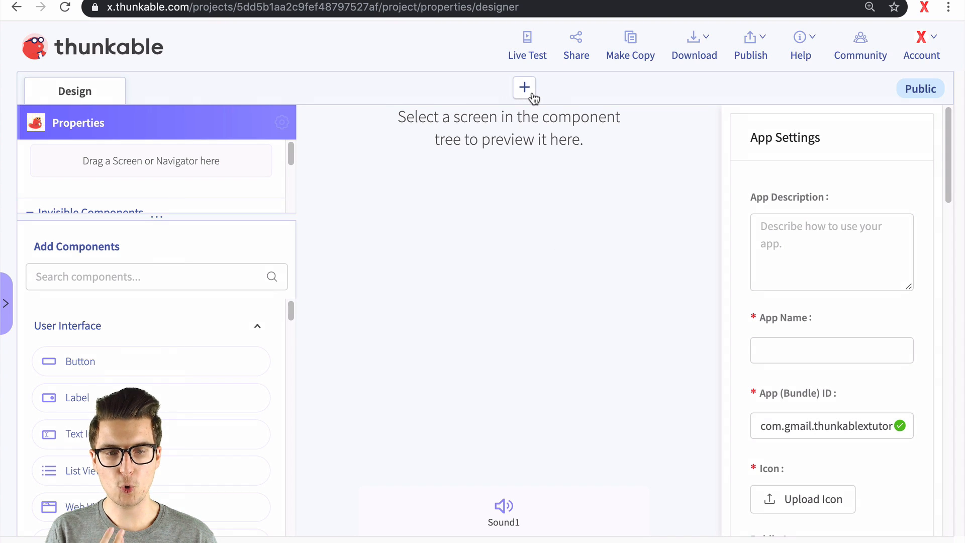
Add a new screen, Screen1, with the + button beside the screen tabs.
left_click(524, 86)
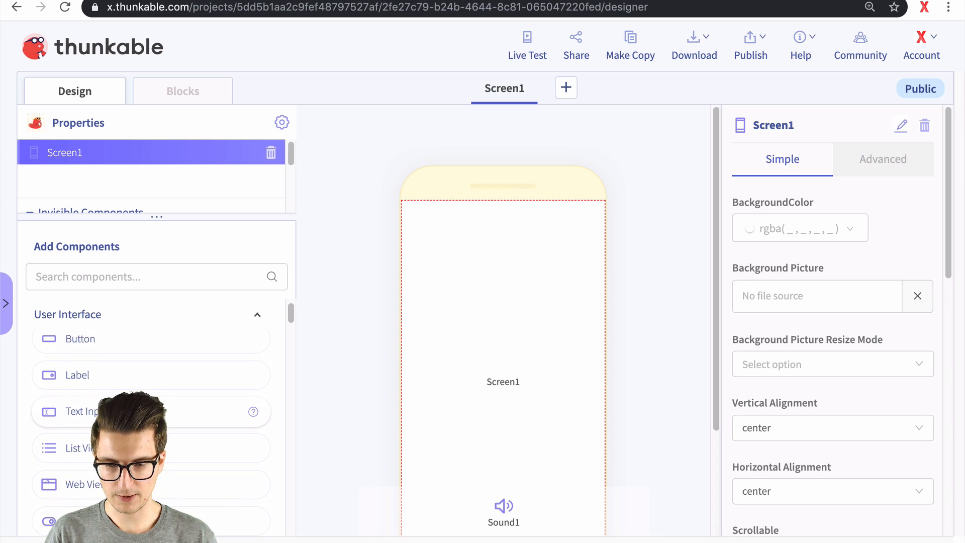
Search components for 'row' and drag a Row onto Screen1.
scroll("down", 3)
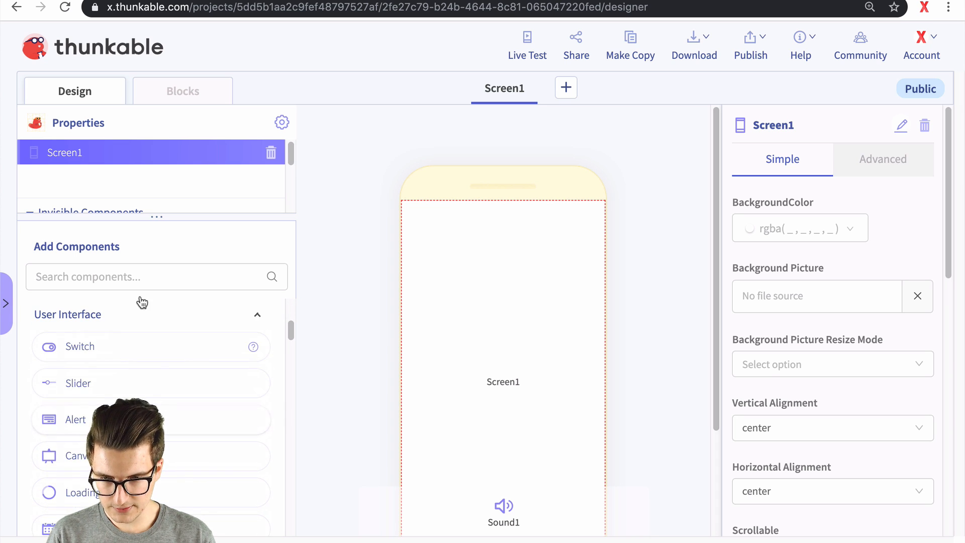
type("row")
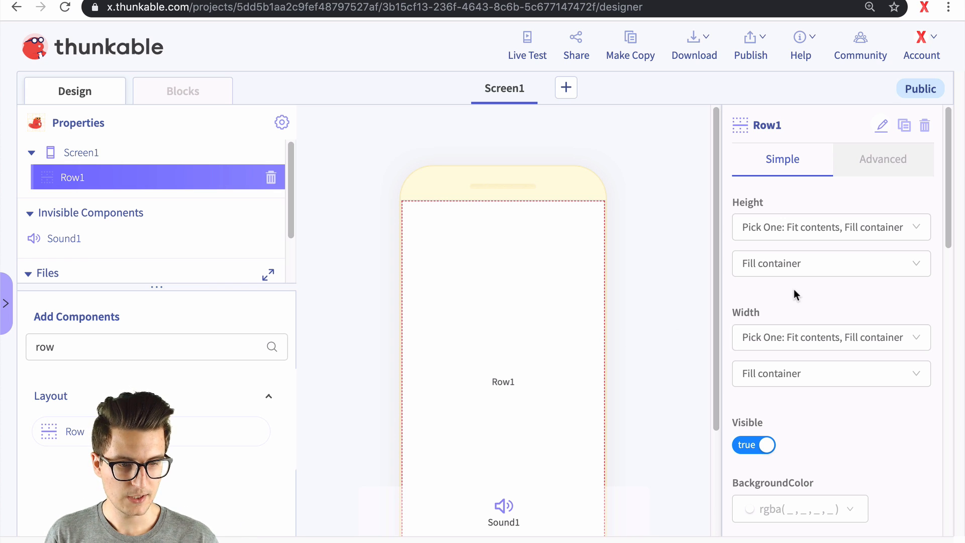
scroll("down", 3)
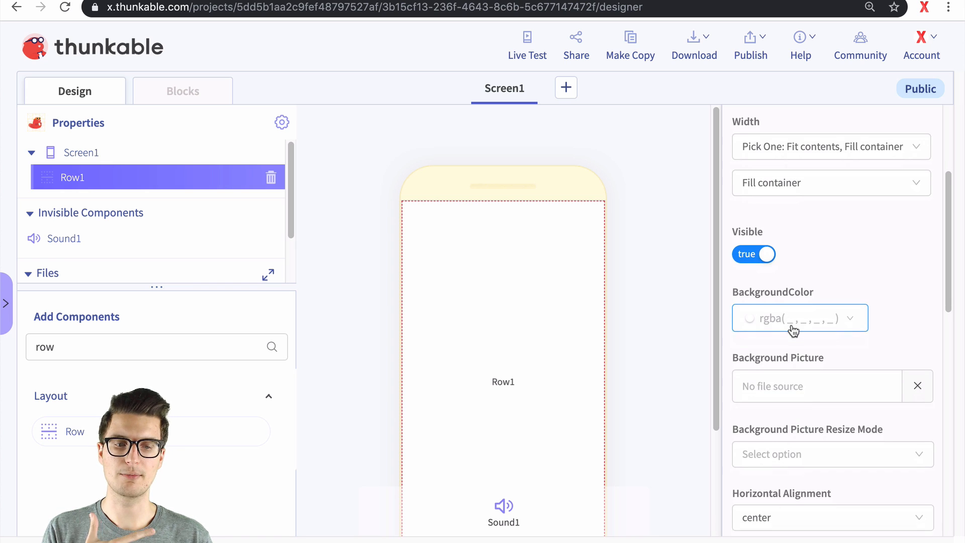
scroll("down", 3)
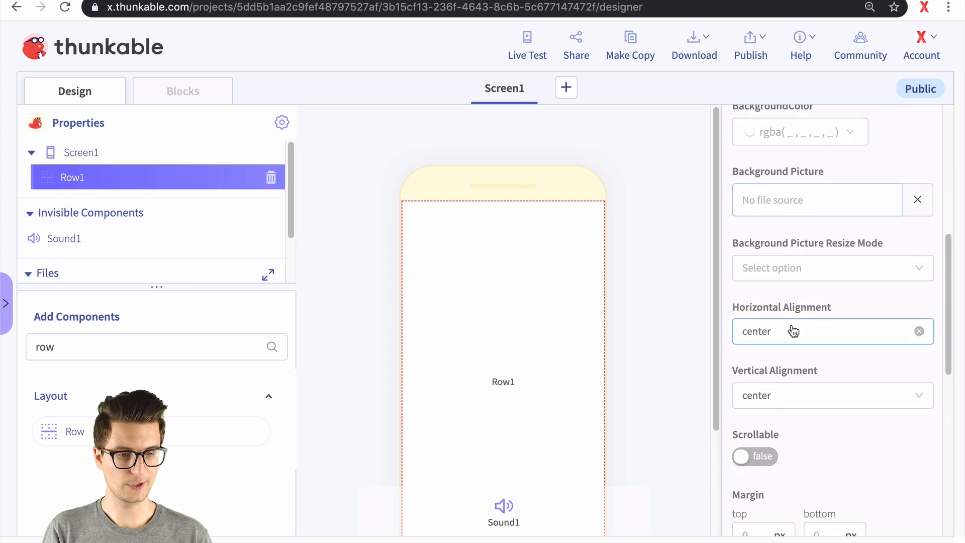
scroll("down", 3)
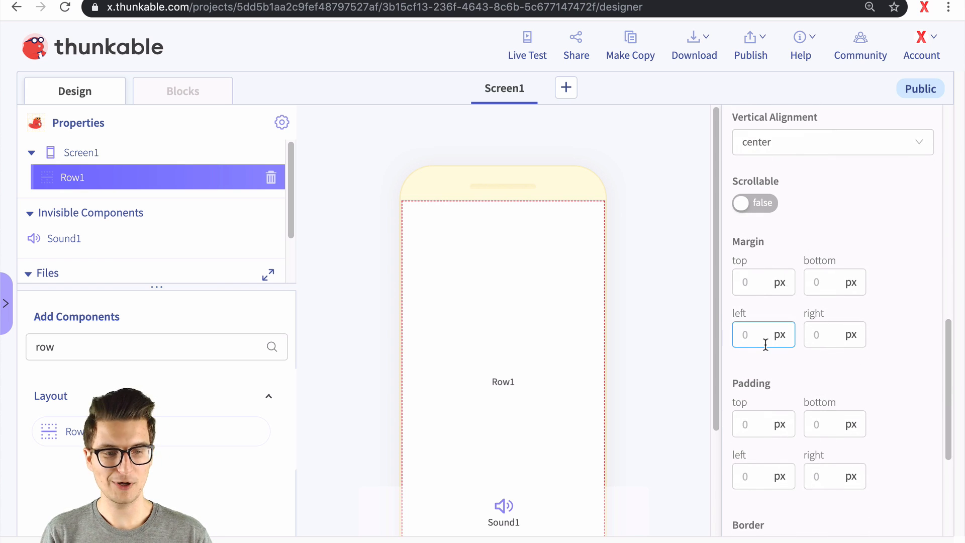
scroll("down", 3)
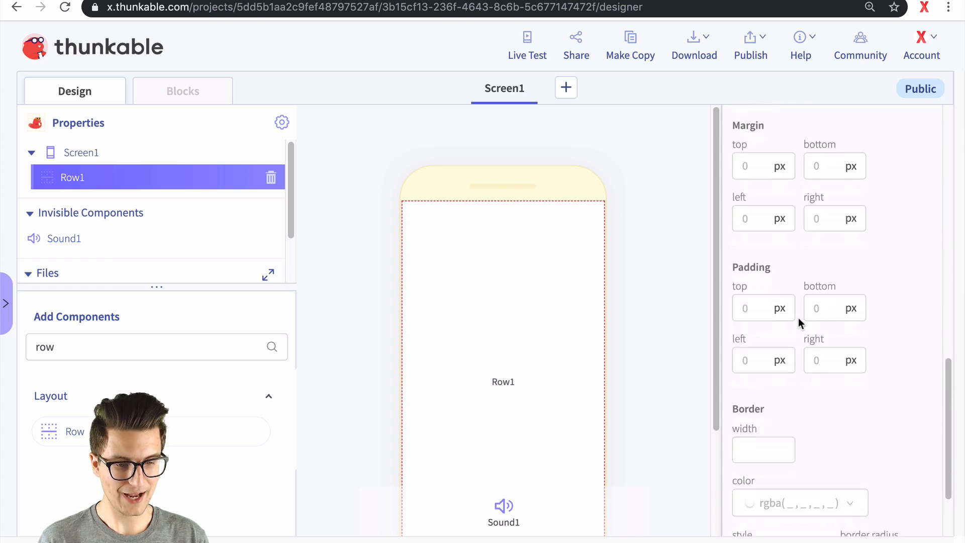